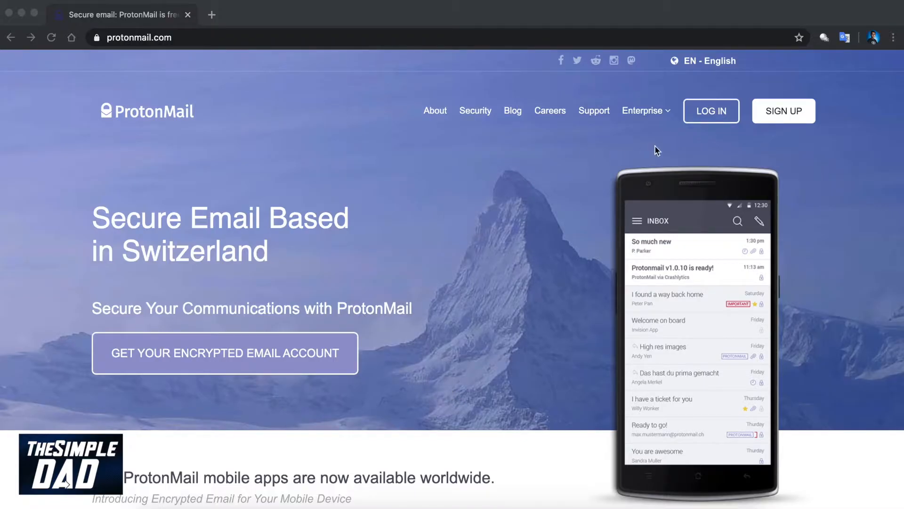
{"action": "mouse_move", "coordinate": [565, 180]}
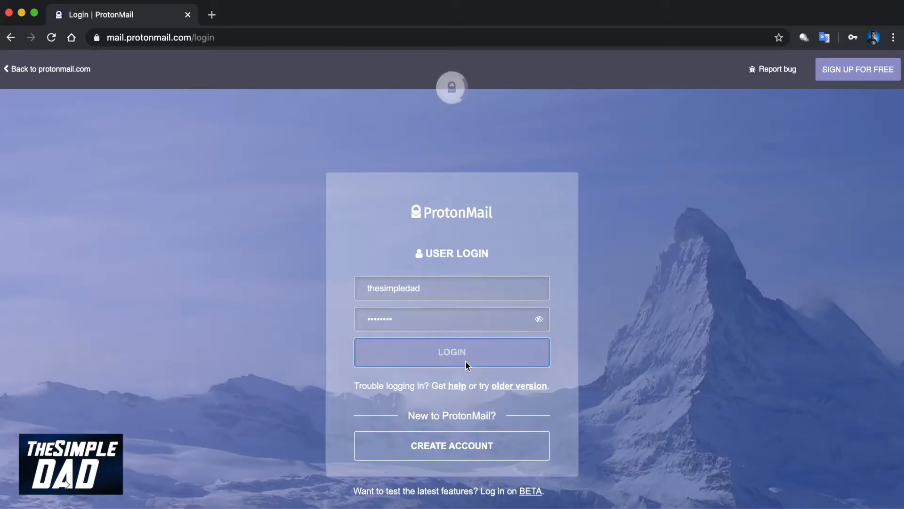
Log in to the ProtonMail account to reach the inbox with three welcome messages.
{"action": "left_click", "coordinate": [451, 352]}
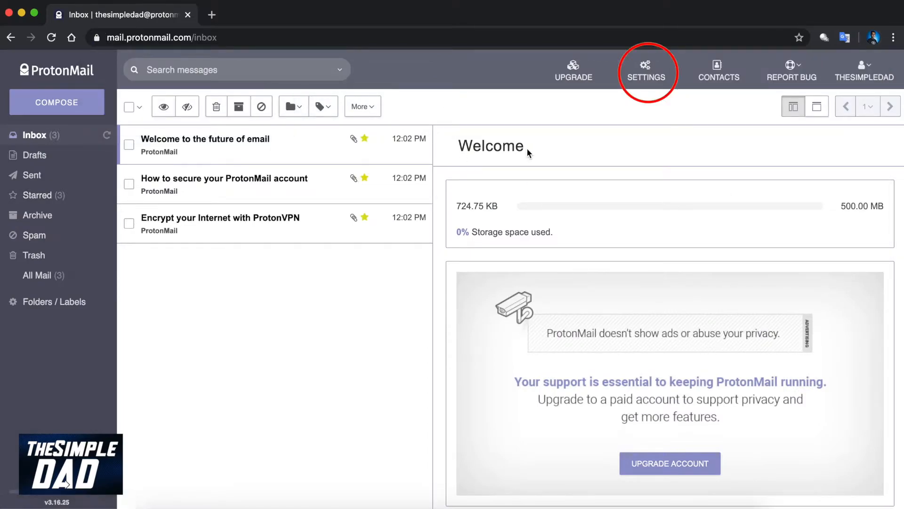
{"action": "mouse_move", "coordinate": [645, 75]}
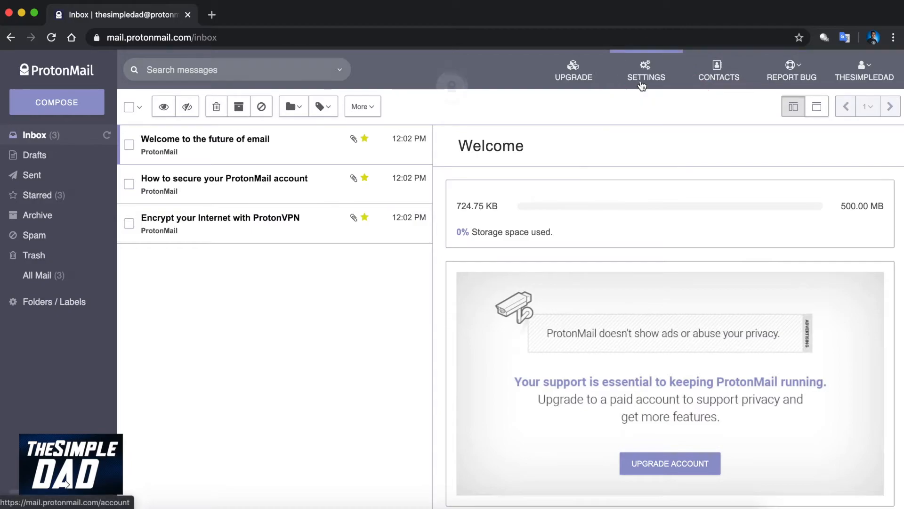
Go to Settings > Appearance and focus the empty Custom theme CSS box.
{"action": "left_click", "coordinate": [645, 69]}
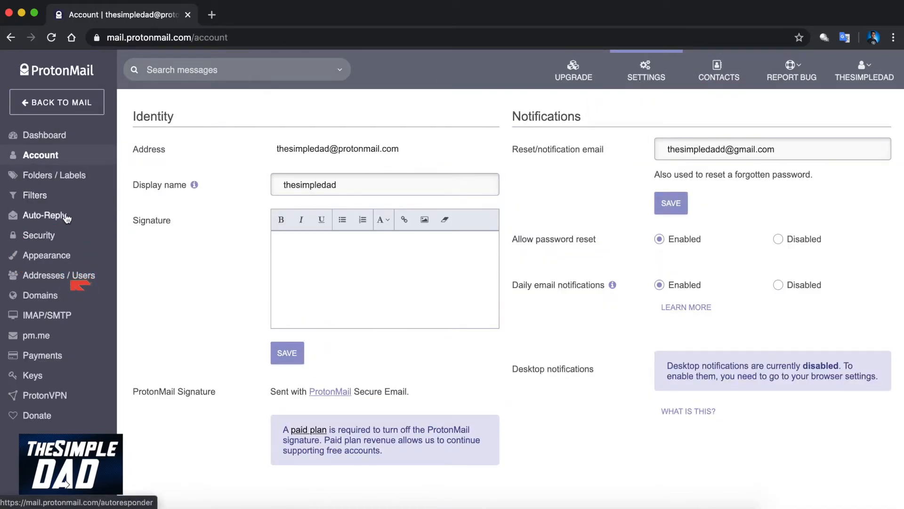
{"action": "left_click", "coordinate": [47, 254]}
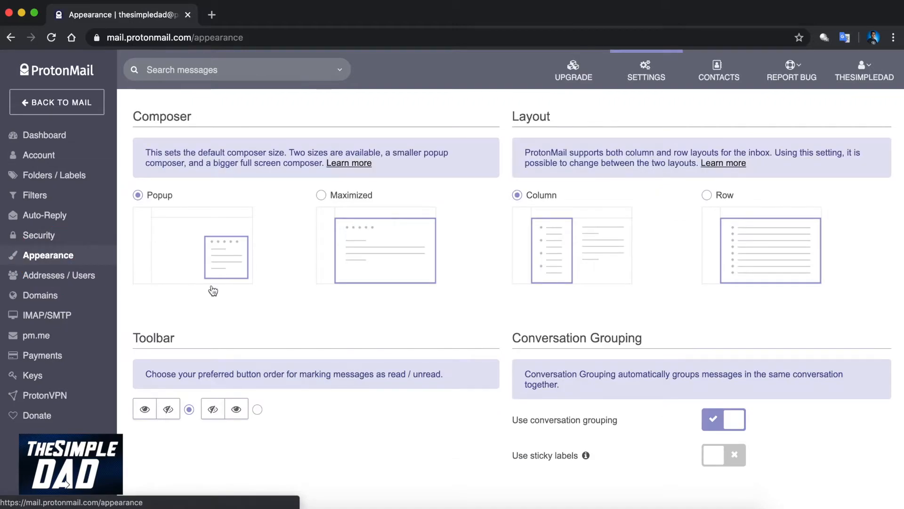
{"action": "scroll", "scroll_direction": "down", "scroll_amount": 3}
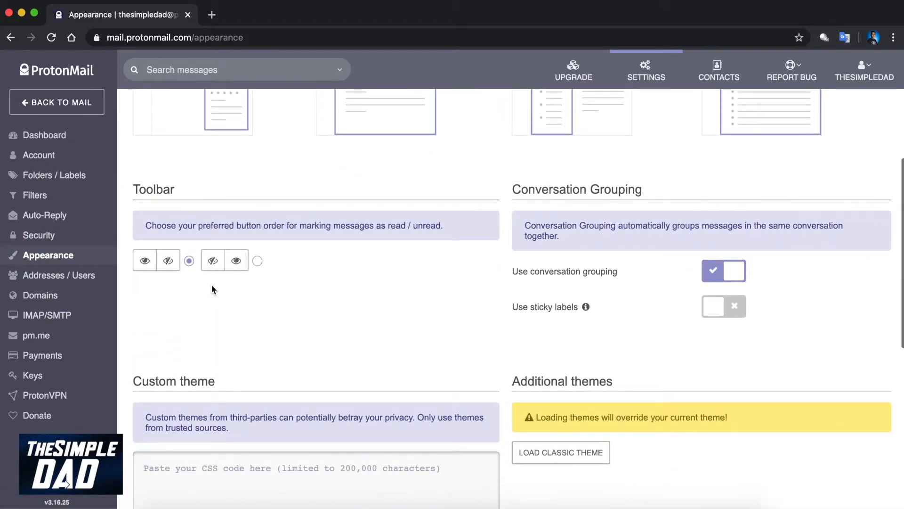
{"action": "scroll", "scroll_direction": "down", "scroll_amount": 3}
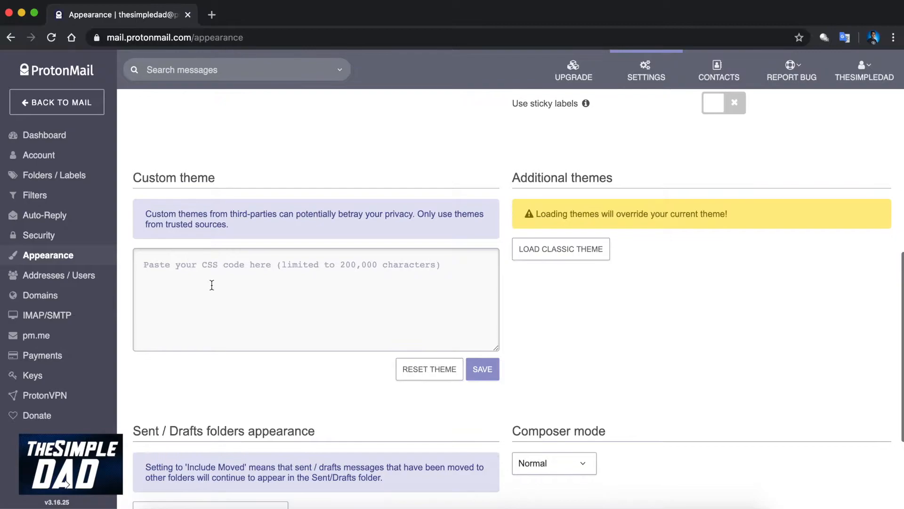
{"action": "left_click", "coordinate": [316, 299]}
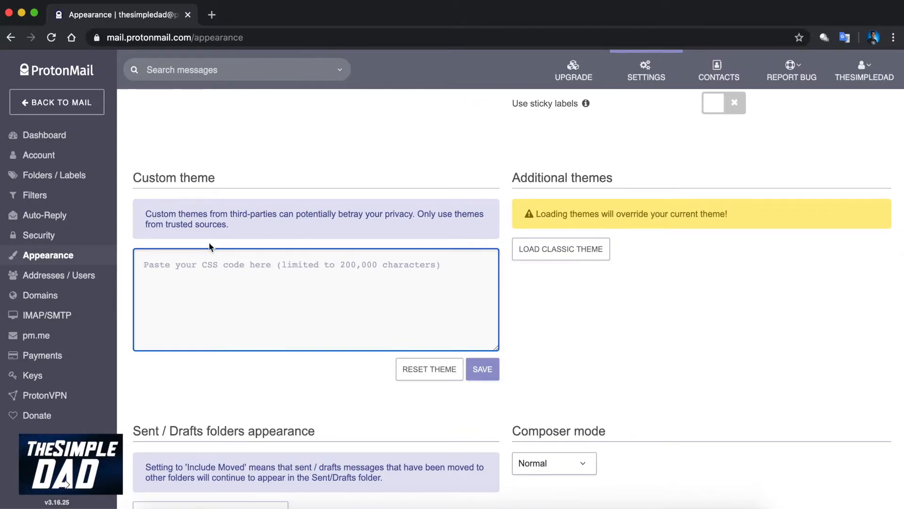
In a new tab, load amdelamar.com/pm-theme and open the Dark Theme CSS file.
{"action": "left_click", "coordinate": [268, 14]}
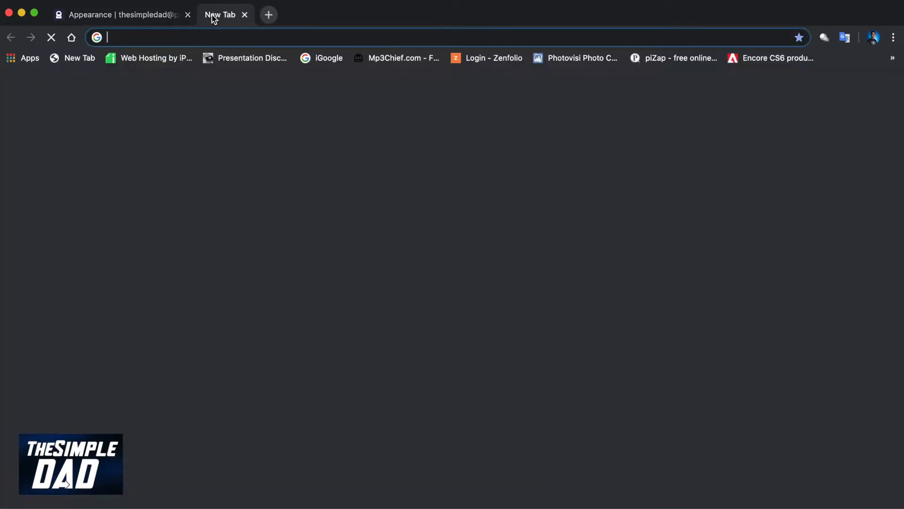
{"action": "type", "text": "https://amdelamar.com/pm-theme/#customize"}
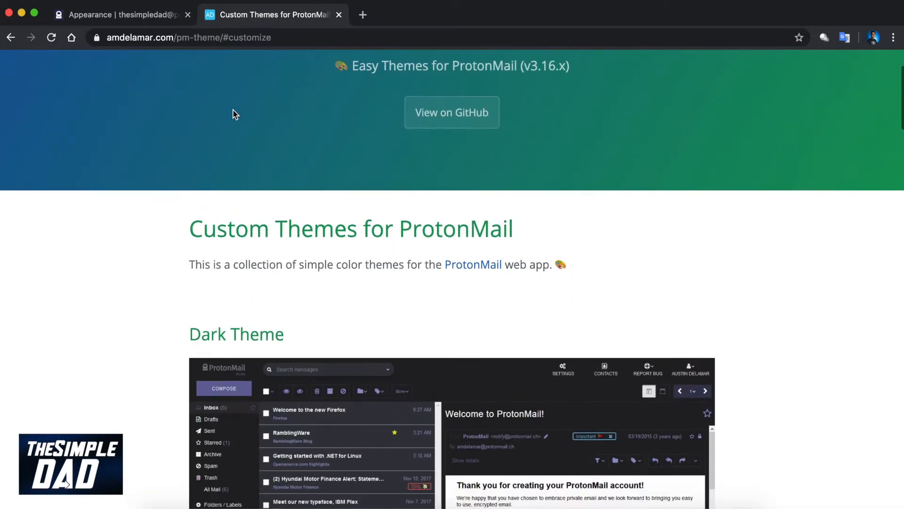
{"action": "scroll", "scroll_direction": "down", "scroll_amount": 3}
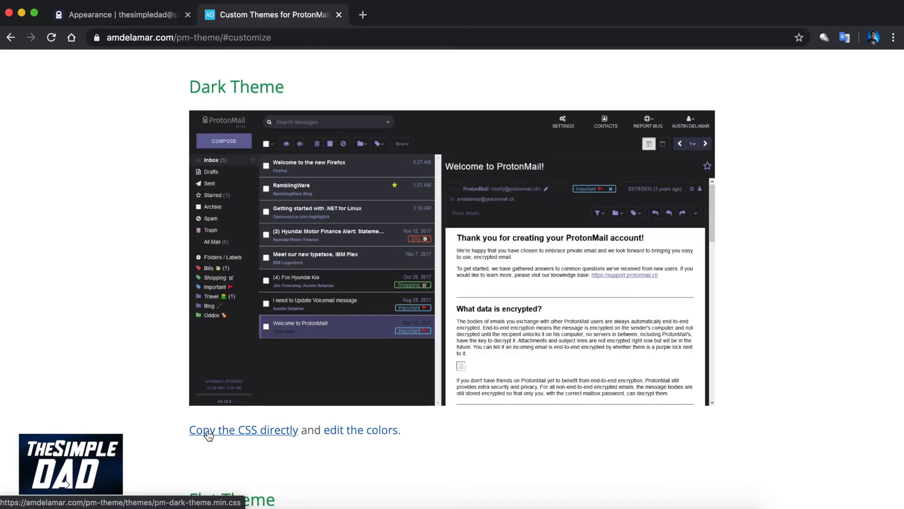
{"action": "left_click", "coordinate": [244, 429]}
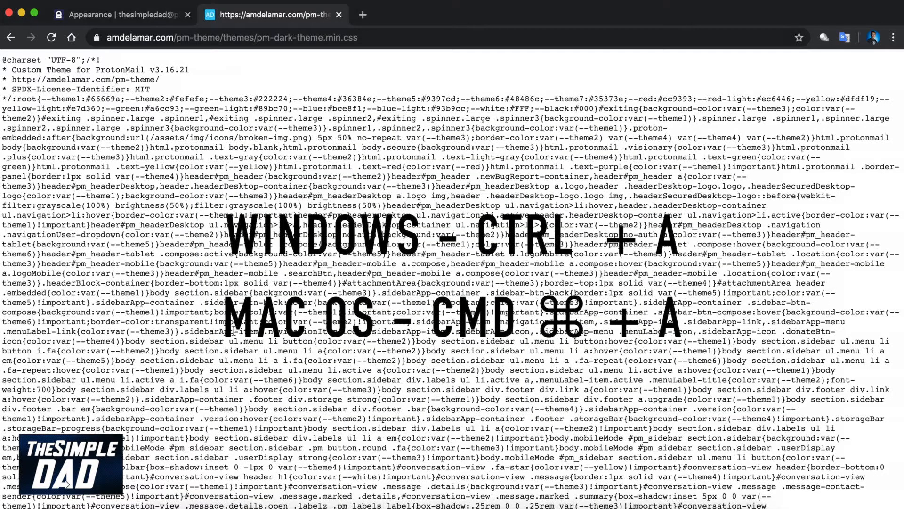
Select all of the Dark Theme stylesheet text.
{"action": "key", "text": "ctrl+a"}
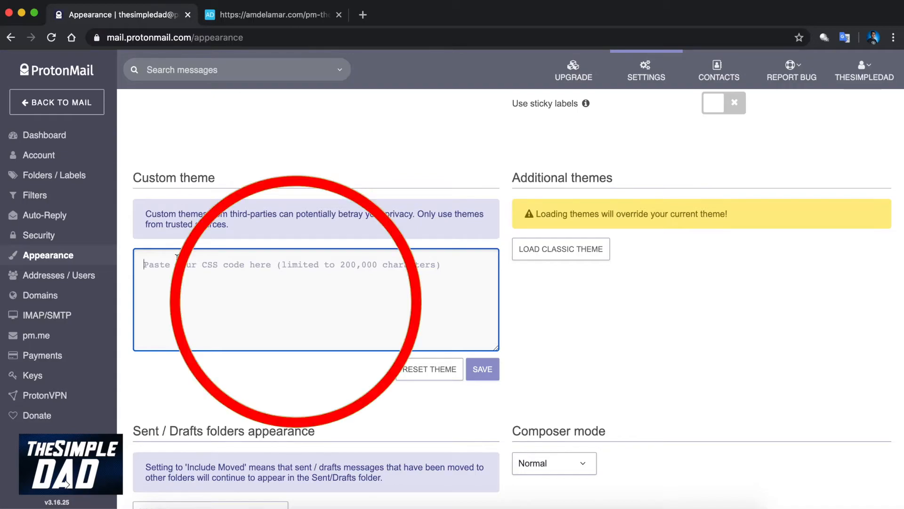
Paste the Dark Theme CSS into the Custom theme box and save it.
{"action": "type", "text": ".pm_toggle-checkbox:checked+.pm_toggle-label{background-color:var(--"}
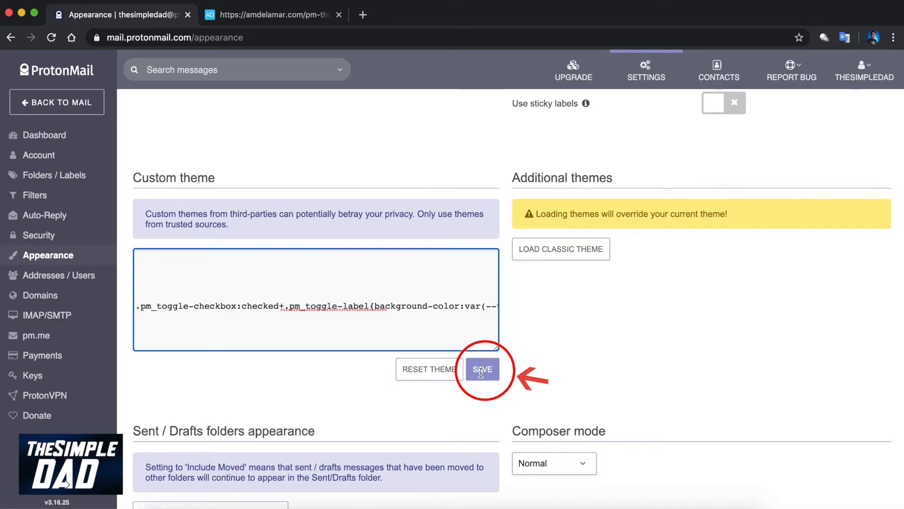
{"action": "left_click", "coordinate": [482, 369]}
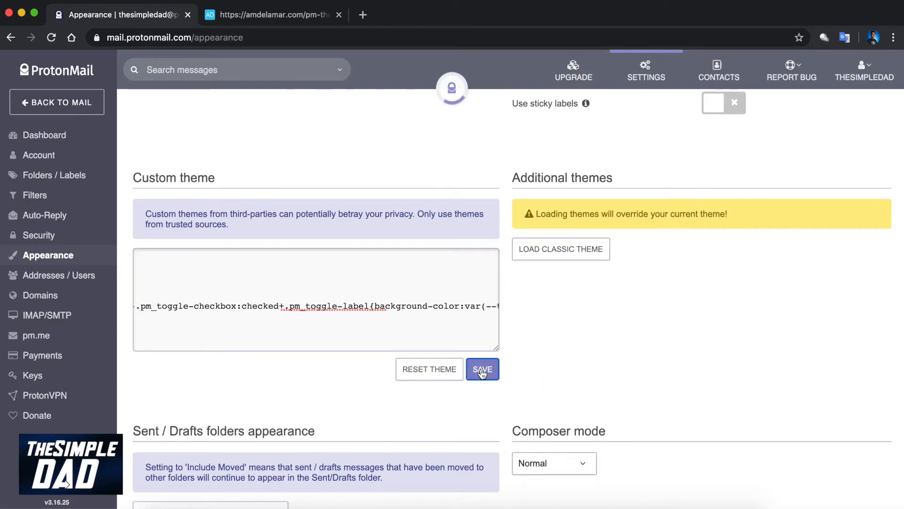
{"action": "left_click", "coordinate": [483, 370]}
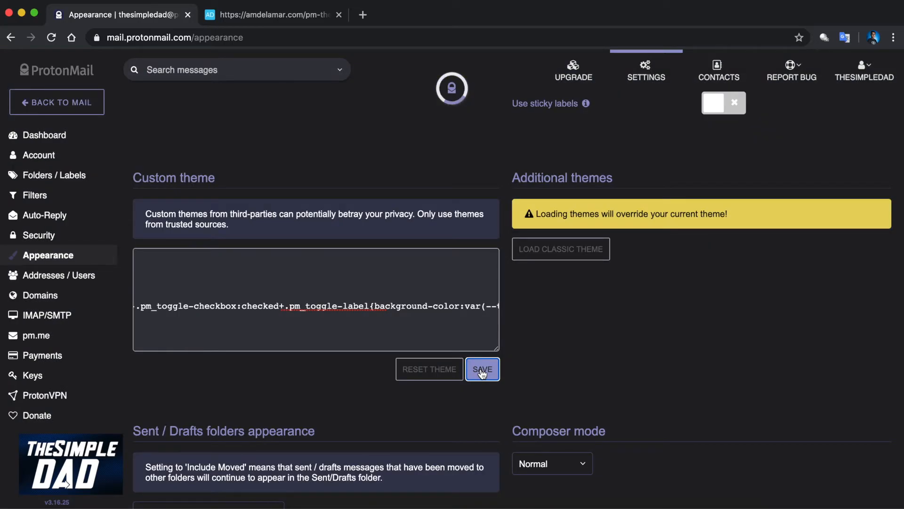
{"action": "mouse_move", "coordinate": [57, 139]}
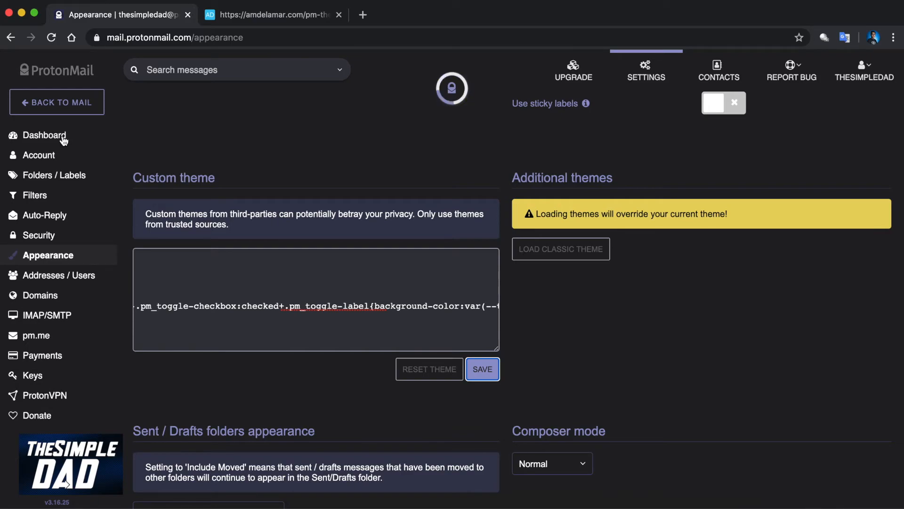
Open the Dashboard page from the settings sidebar.
{"action": "left_click", "coordinate": [45, 134]}
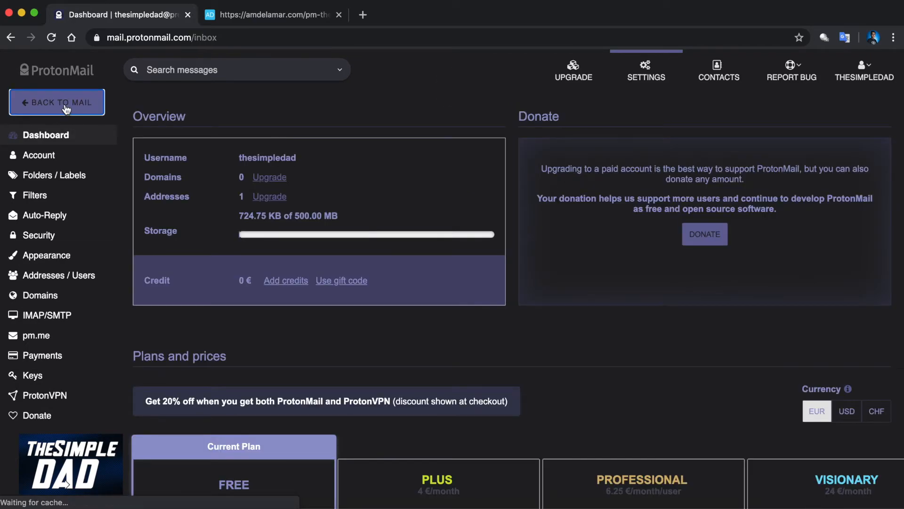